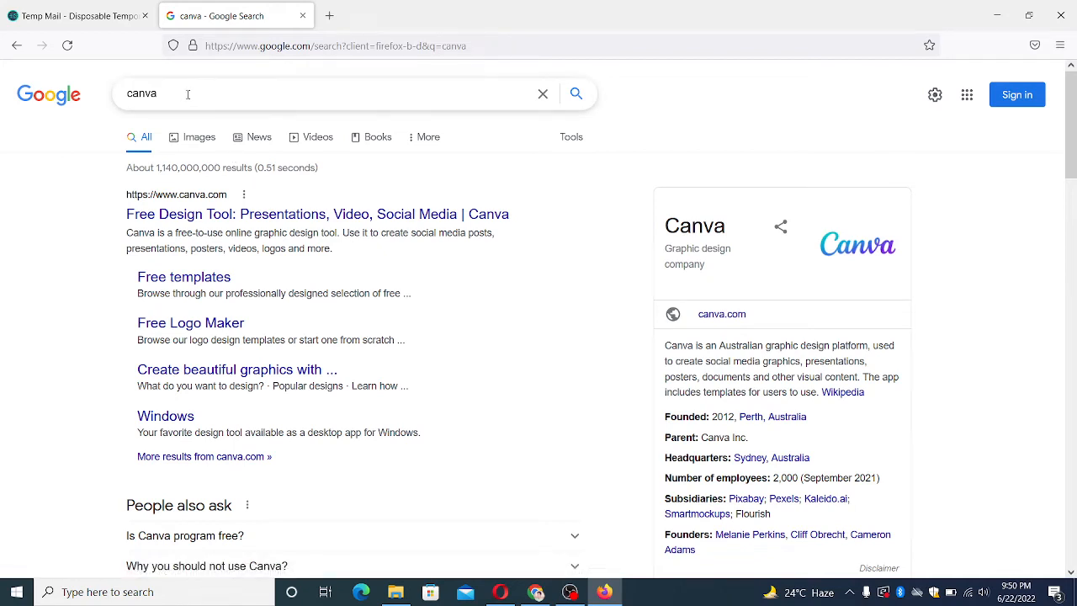
mouse_move(216, 214)
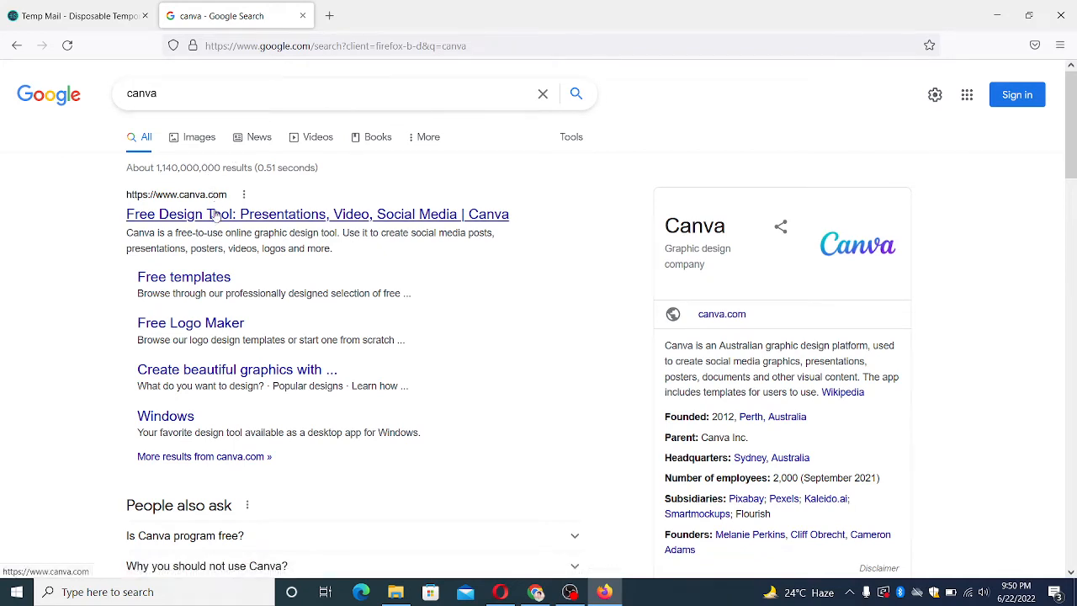
Open the canva.com result 'Free Design Tool: Presentations, Video, Social Media | Canva' from the Google results
left_click(318, 213)
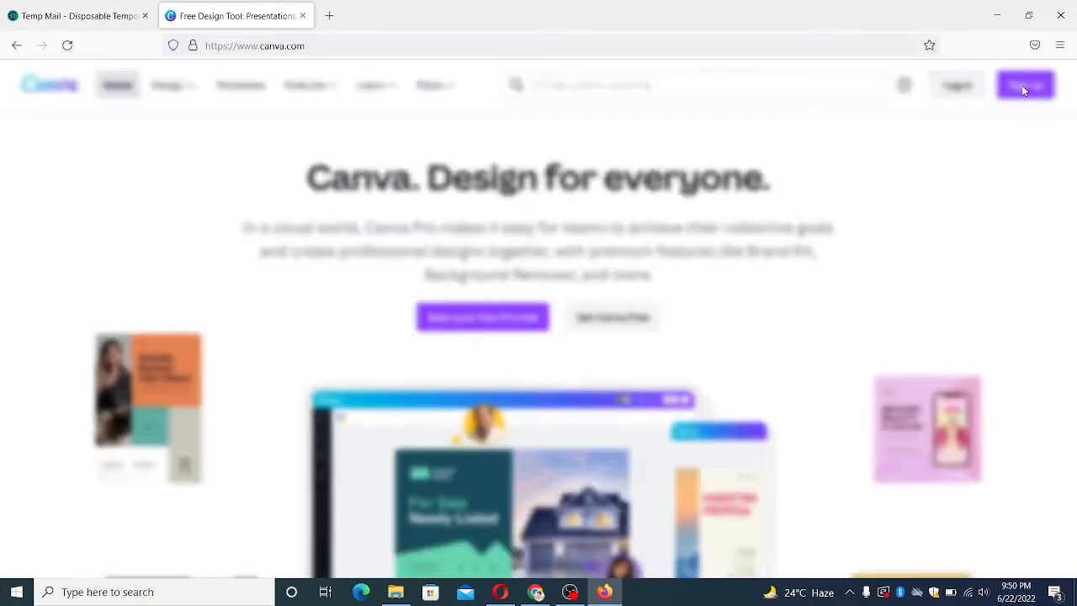
Sign up for Canva with the temp email, name 'Peter Jo' and a Firefox-generated password
left_click(1025, 85)
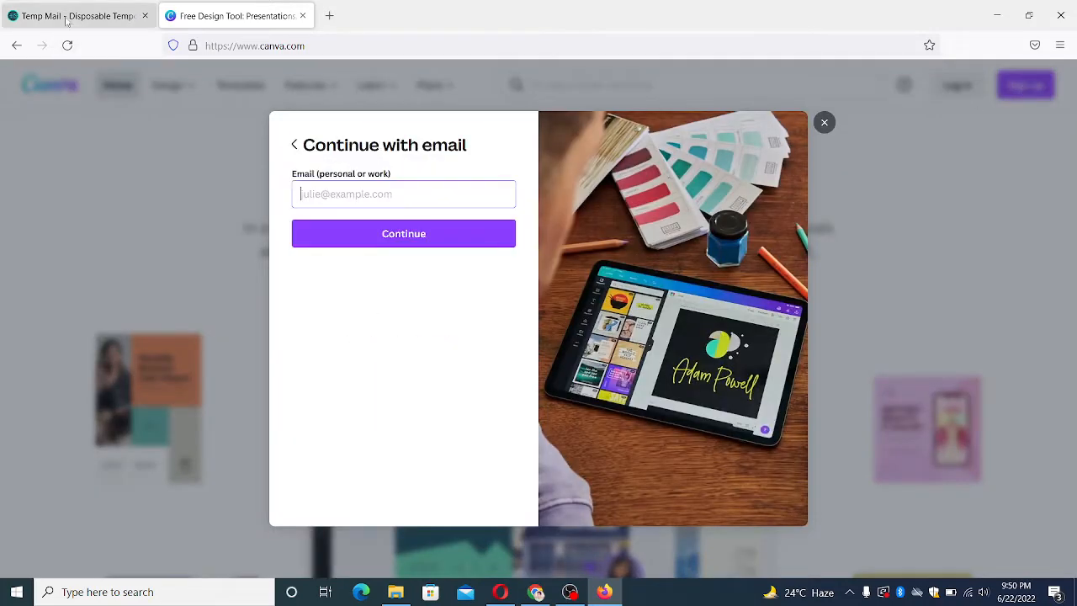
left_click(76, 15)
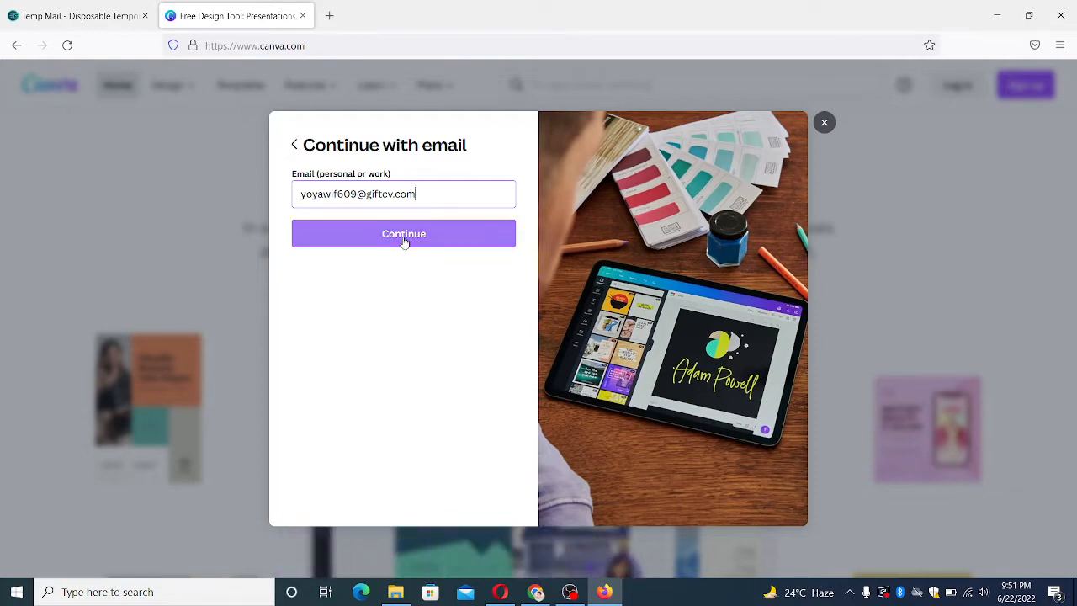
left_click(403, 233)
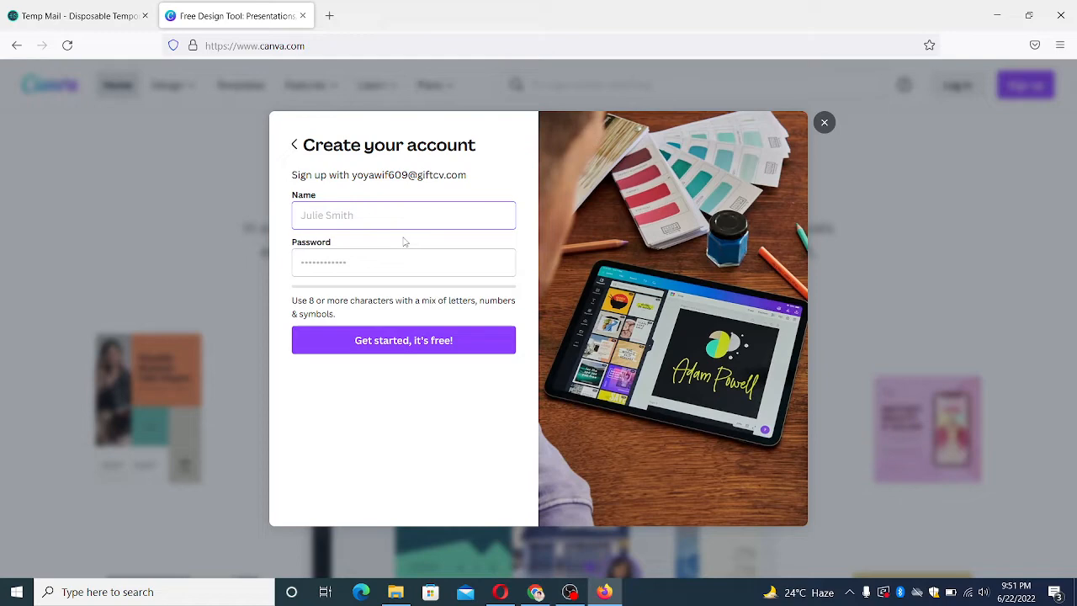
left_click(403, 215)
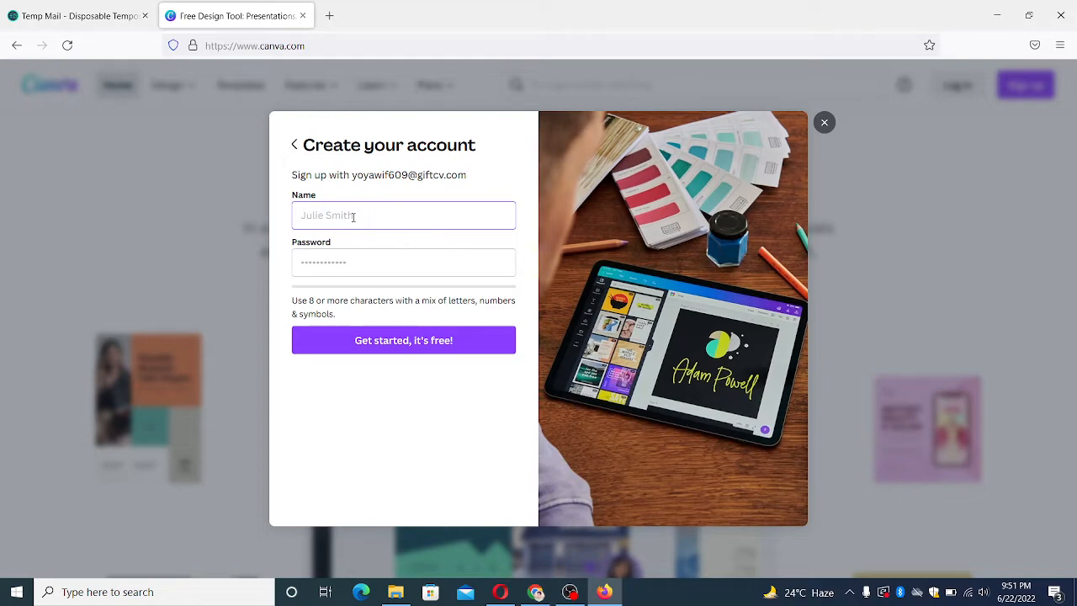
type("Peter")
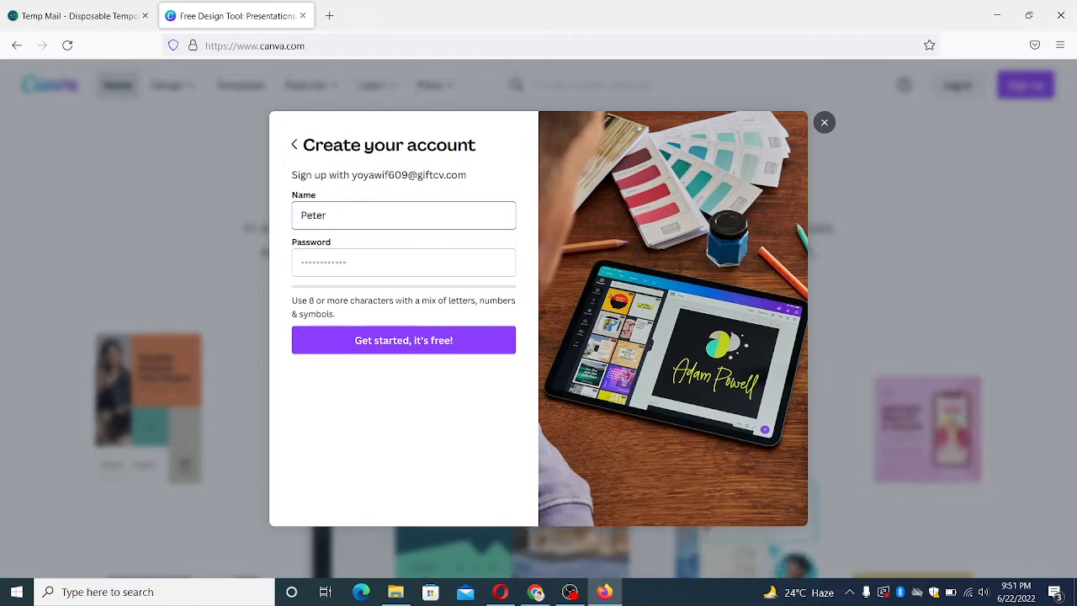
type("John")
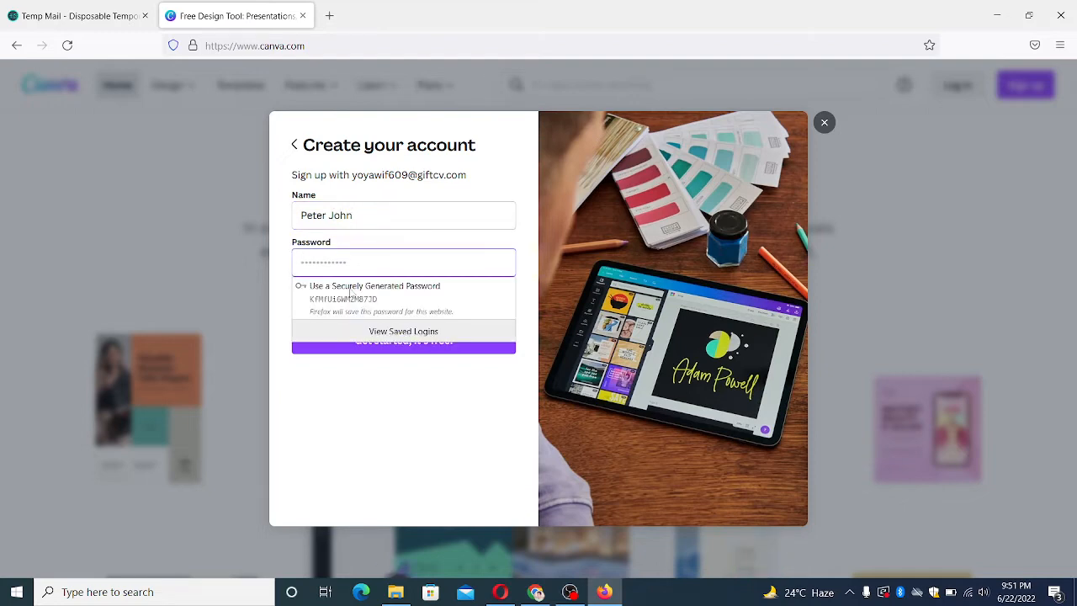
left_click(403, 341)
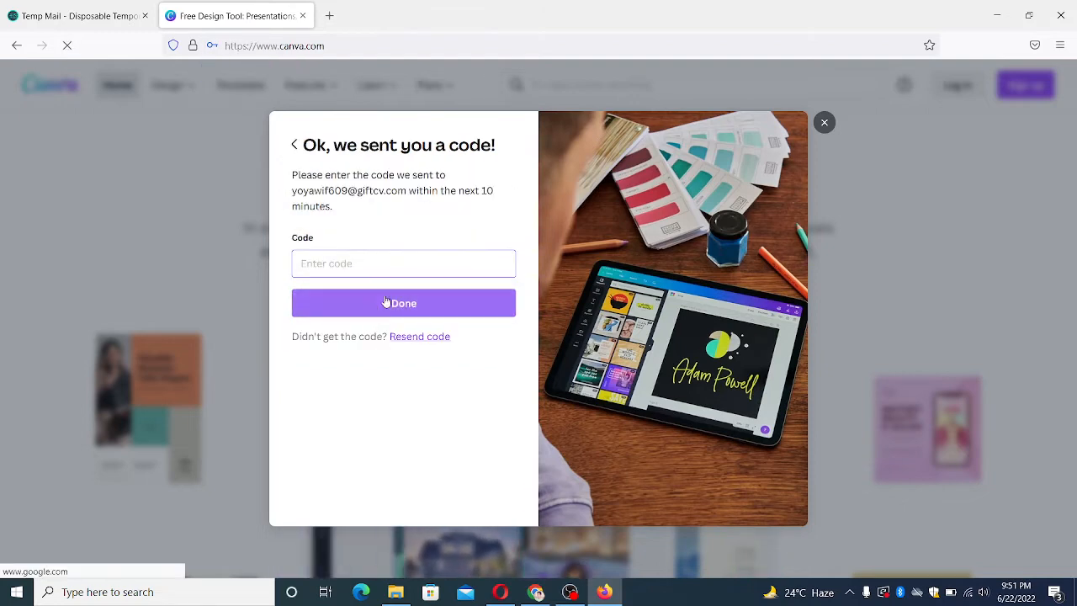
Complete the reCAPTCHA by selecting all traffic-light squares and submitting
left_click(71, 15)
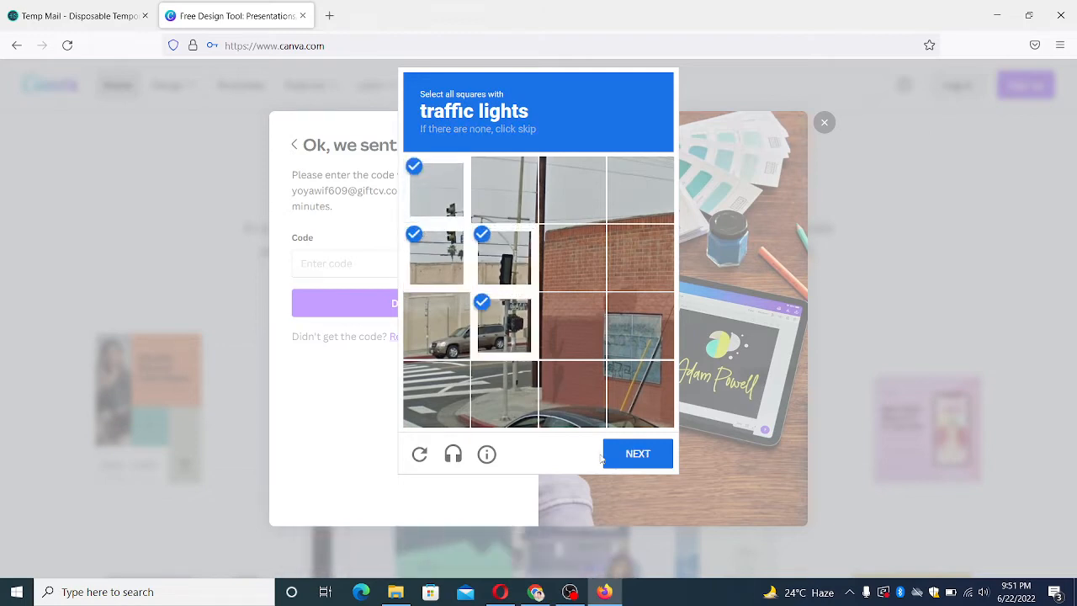
left_click(637, 453)
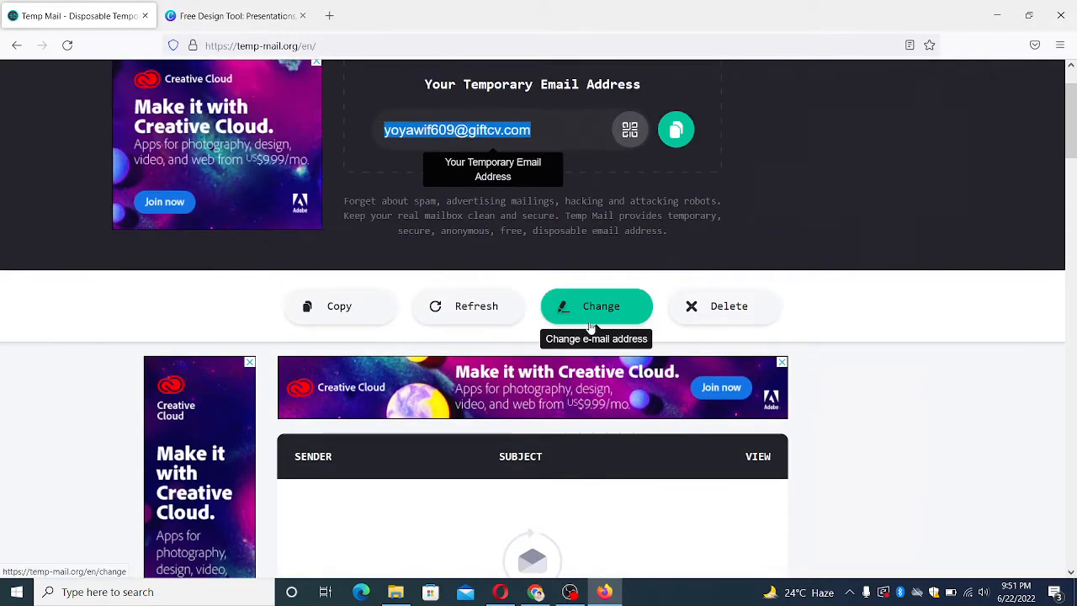
left_click(235, 15)
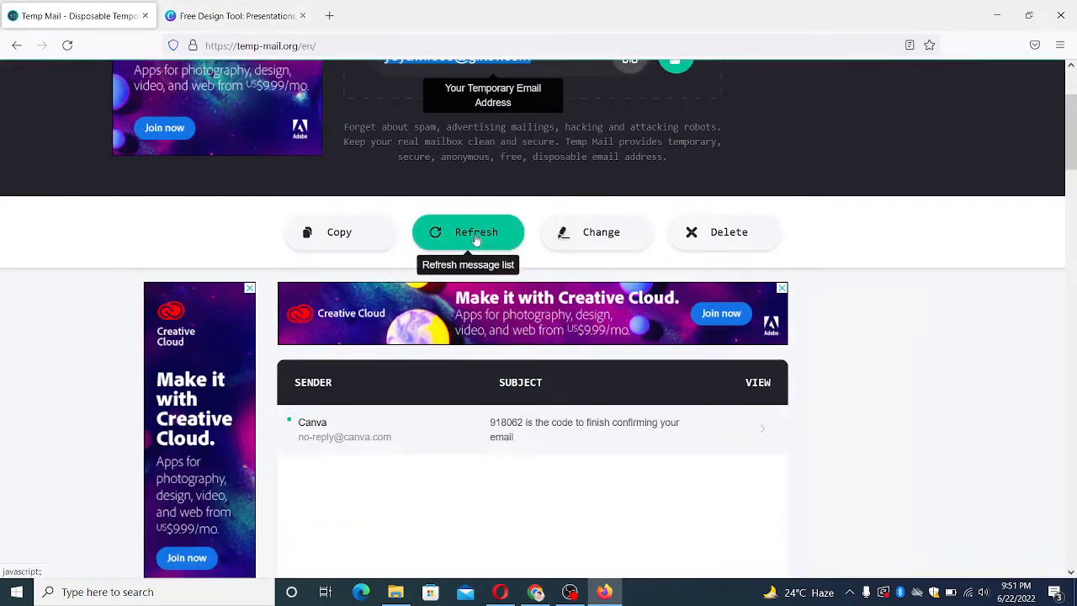
left_click(468, 379)
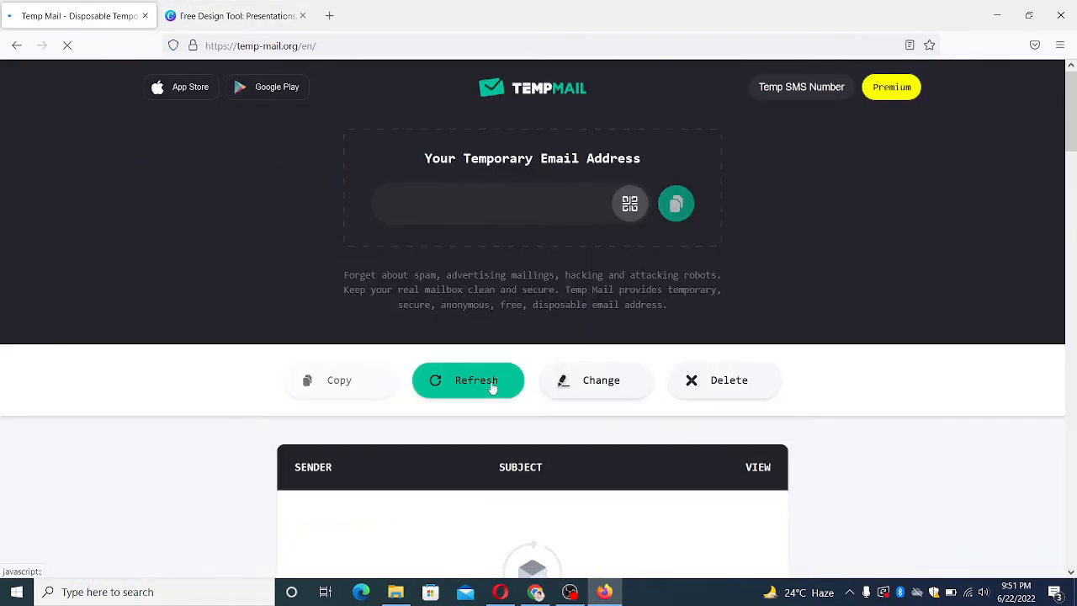
left_click(468, 380)
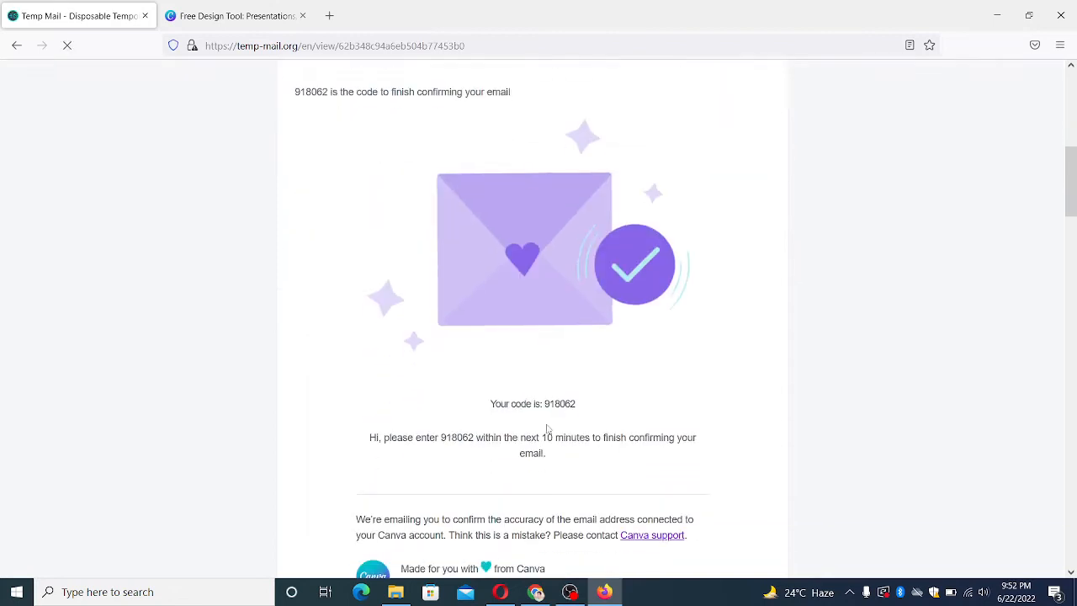
scroll("down", 3)
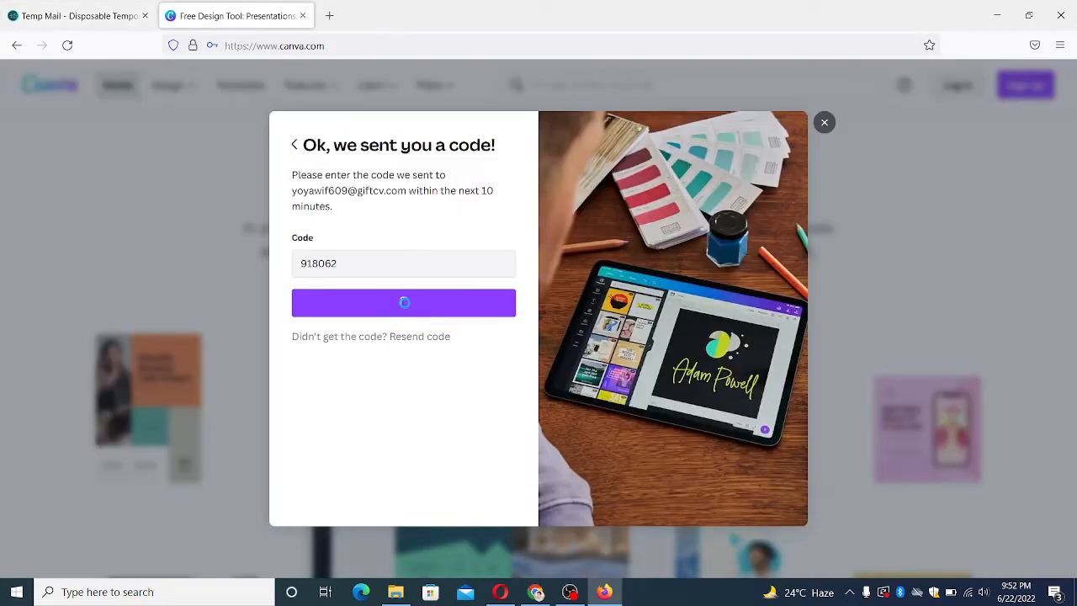
Confirm the code, decline the nonprofit and Pro trial offers, and show the side panel
left_click(404, 302)
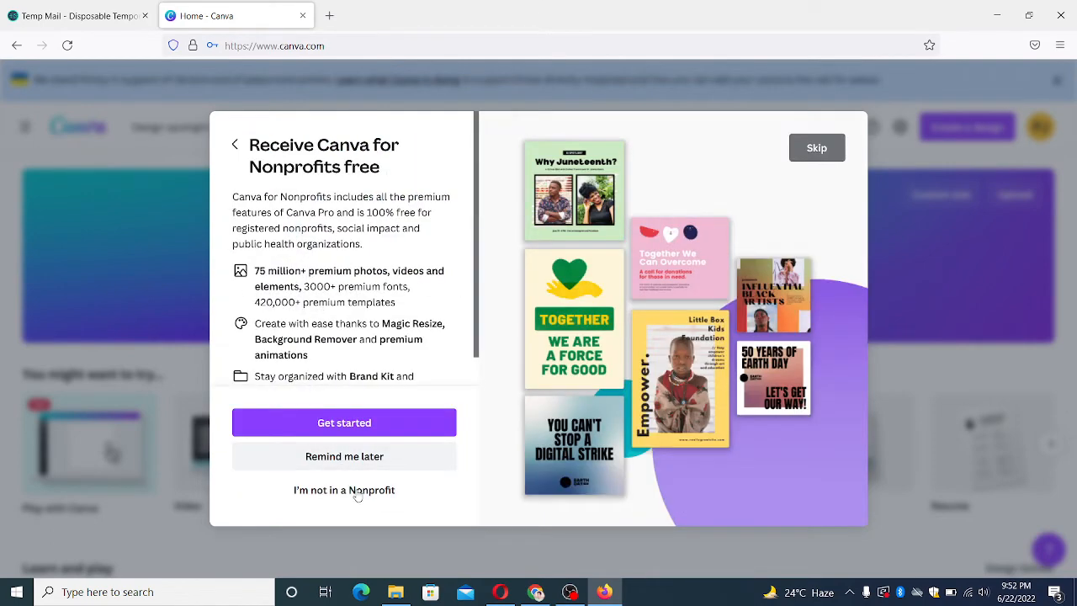
left_click(343, 489)
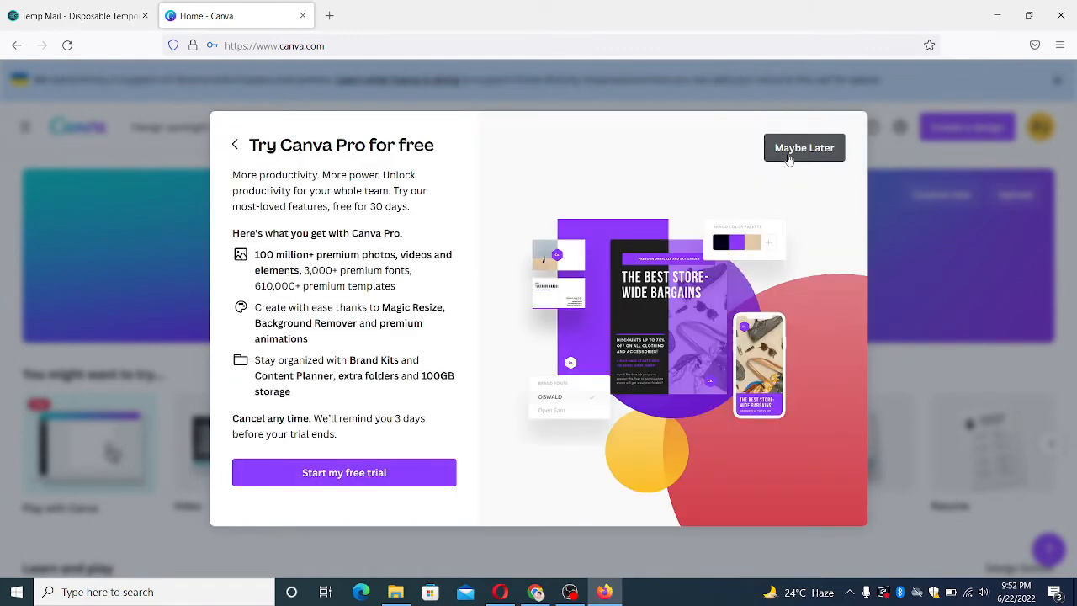
left_click(803, 147)
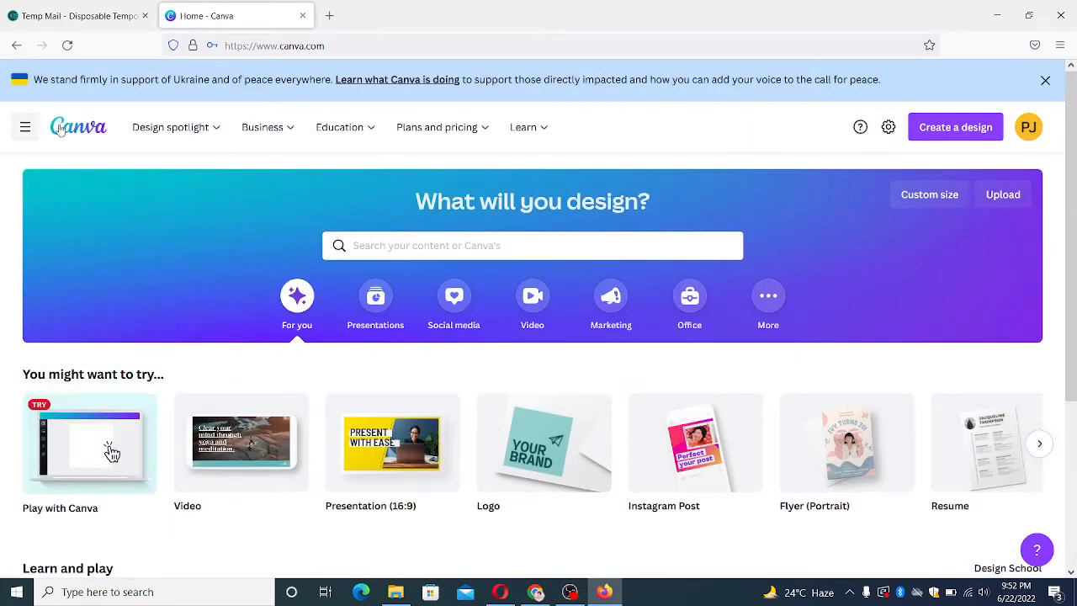
left_click(25, 127)
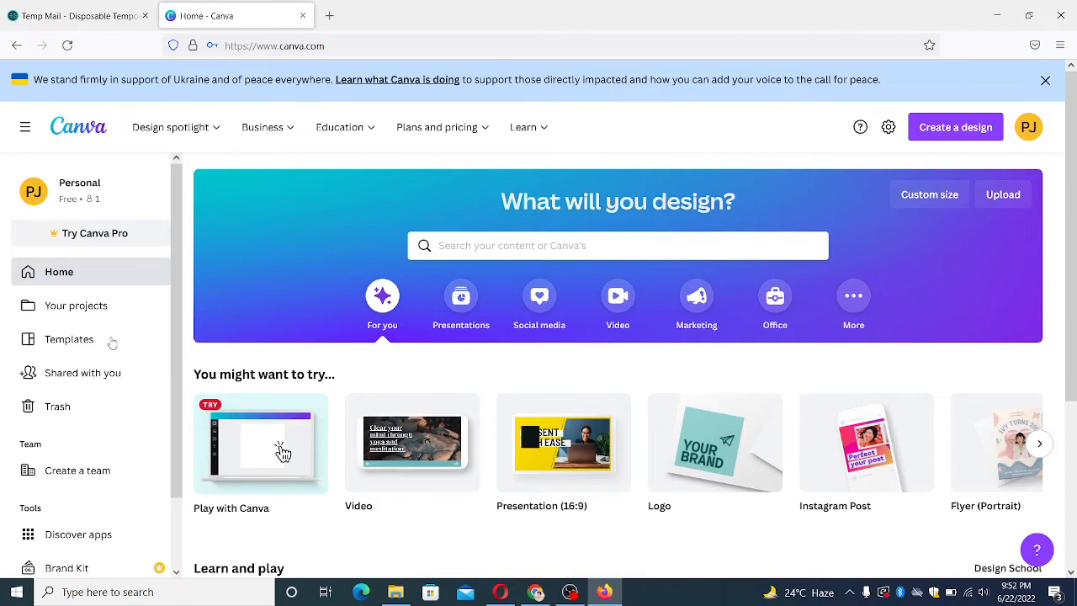
scroll("down", 3)
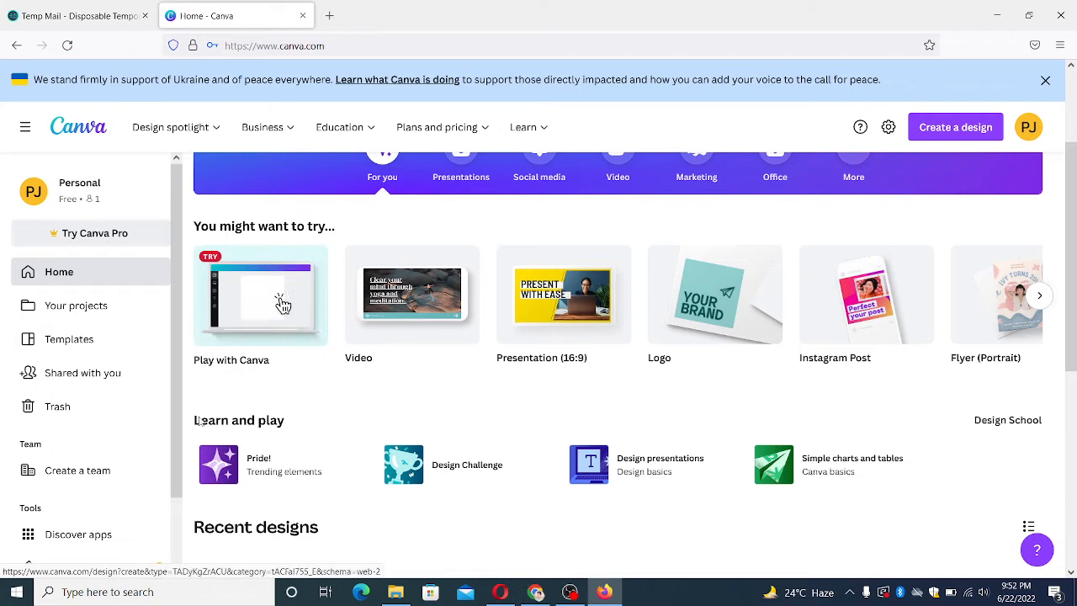
mouse_move(119, 429)
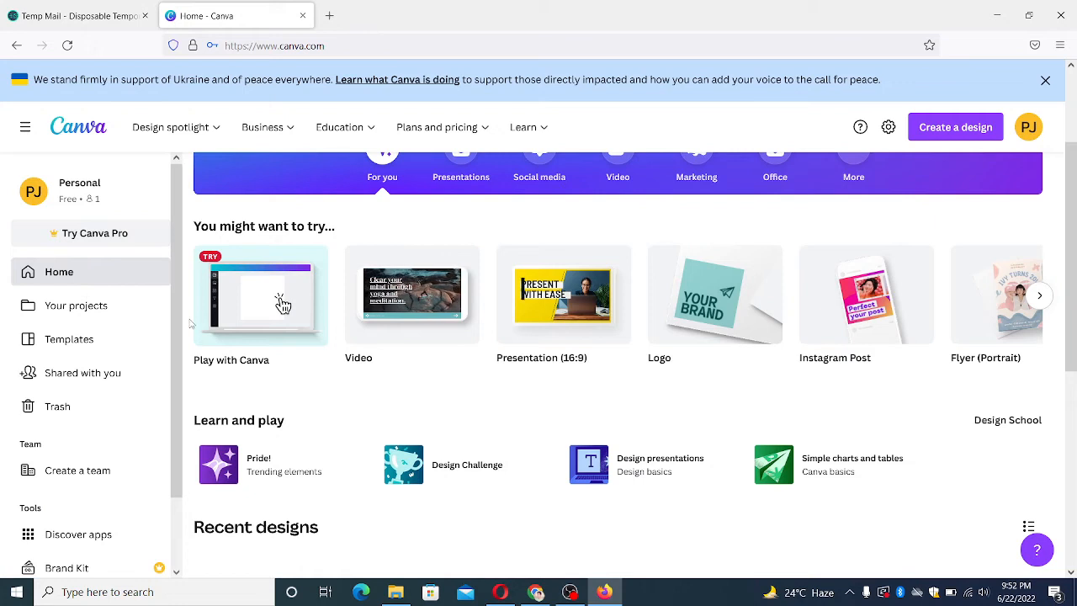
mouse_move(329, 15)
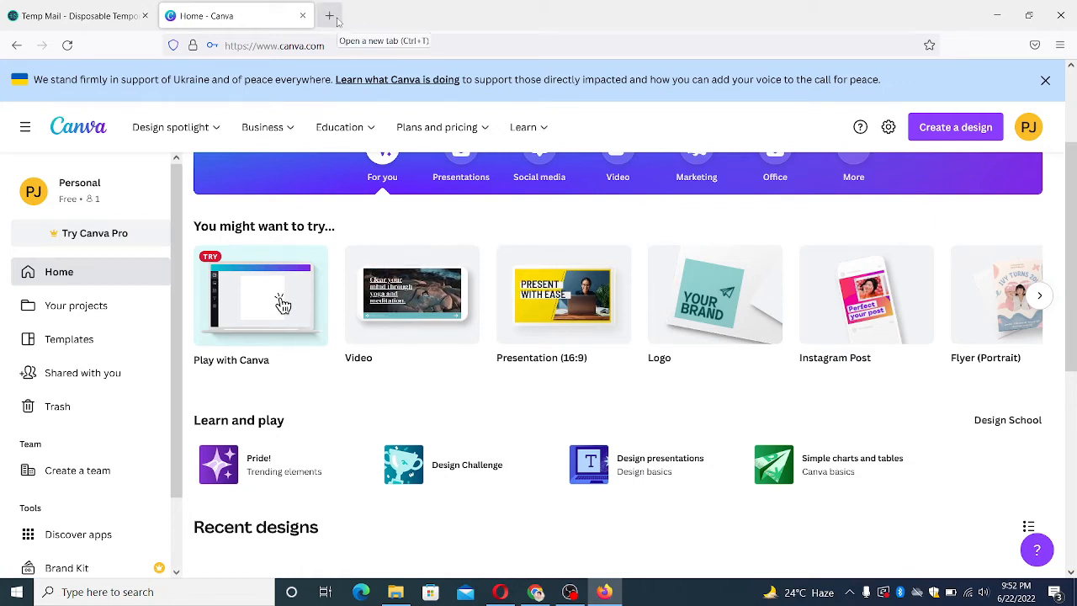
Search Google for 'skfreelancers' in a new tab and open the Careers sitelink
left_click(329, 15)
type("sk")
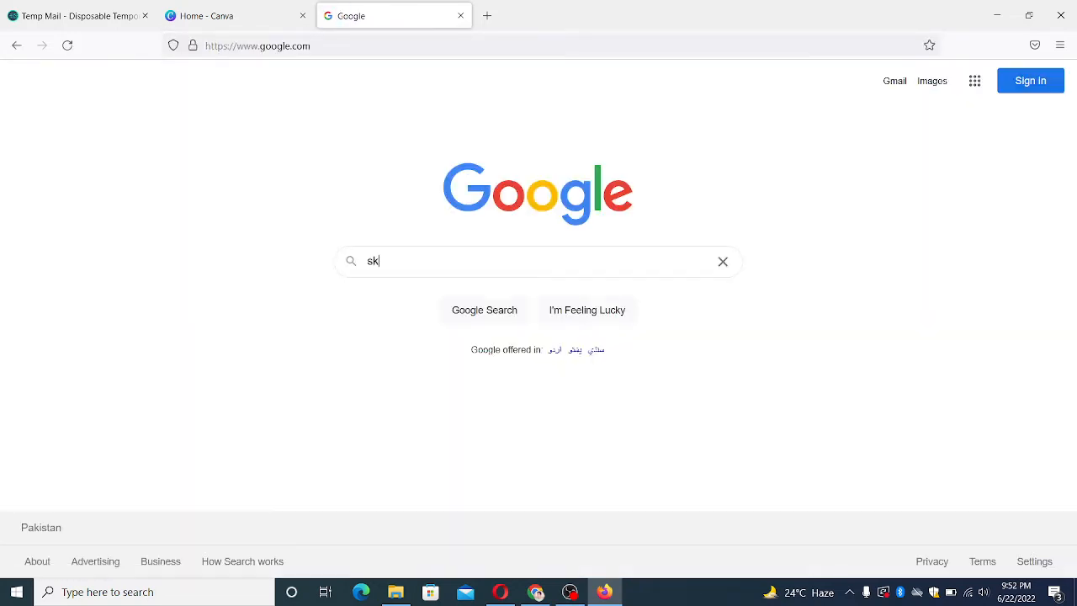
type("freelancers")
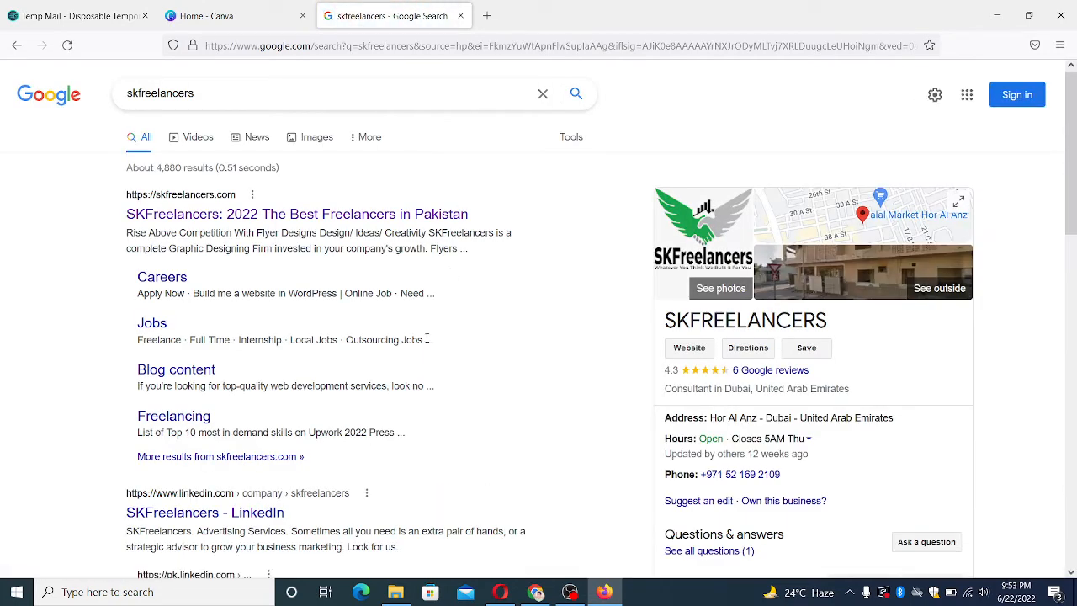
mouse_move(200, 368)
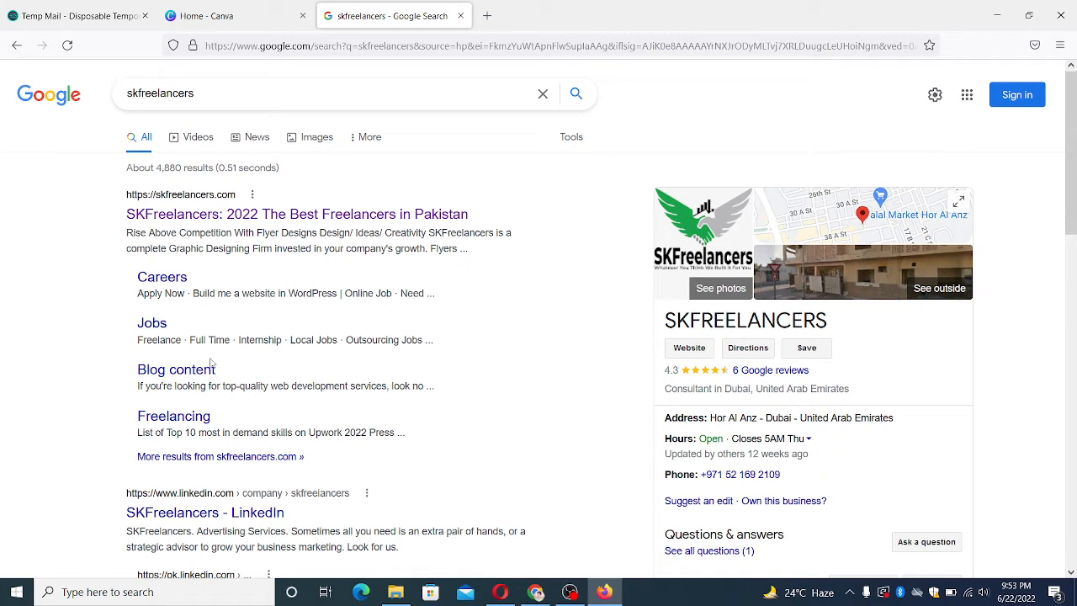
mouse_move(162, 277)
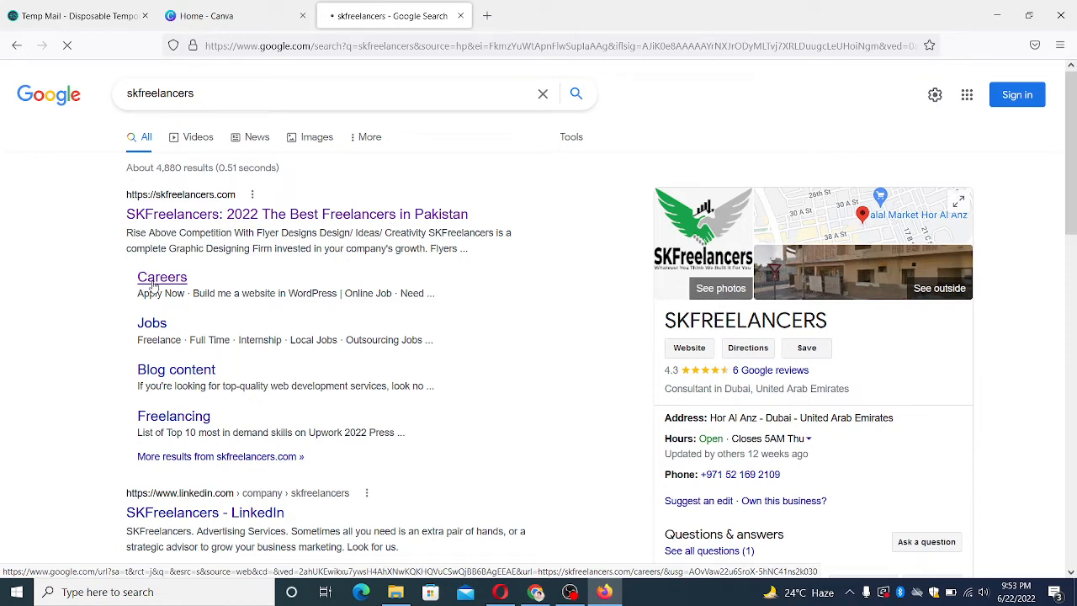
left_click(162, 277)
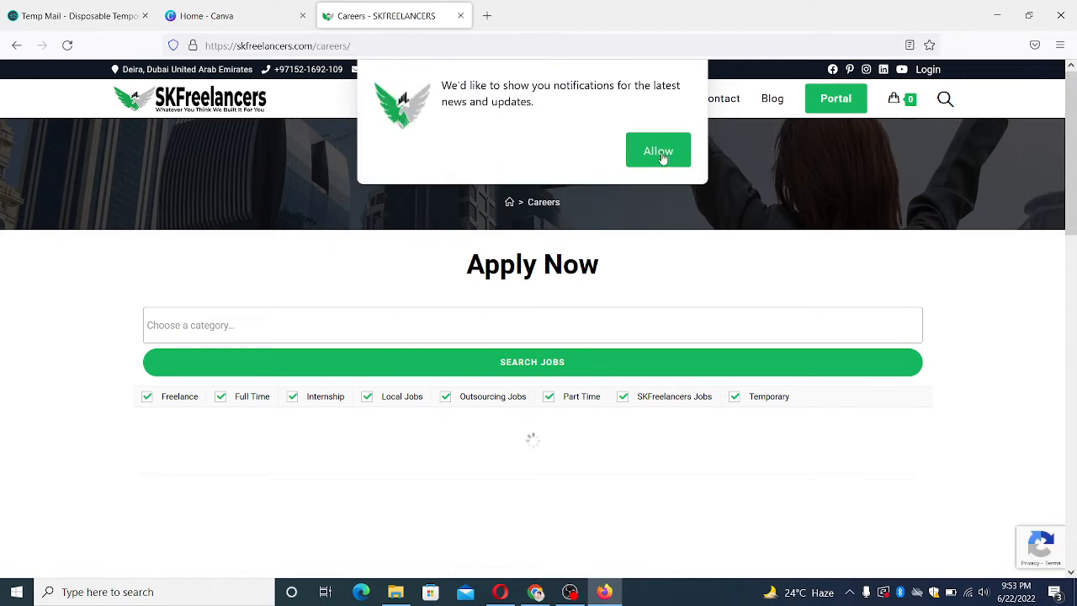
Allow notifications, open the 'Build me a website in WordPress' job, and scroll to the countdown
left_click(658, 150)
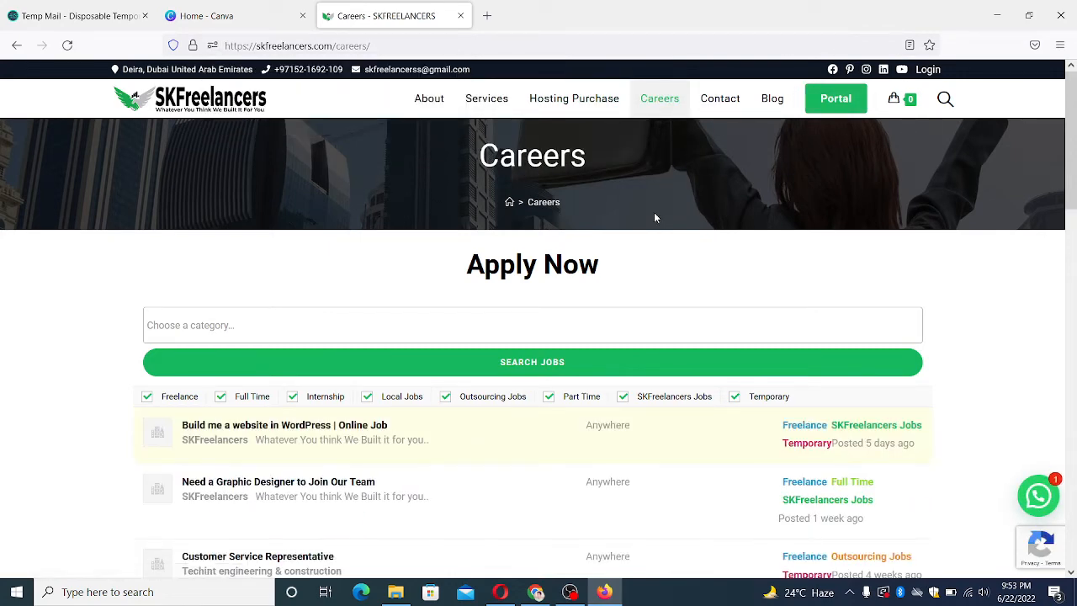
scroll("down", 3)
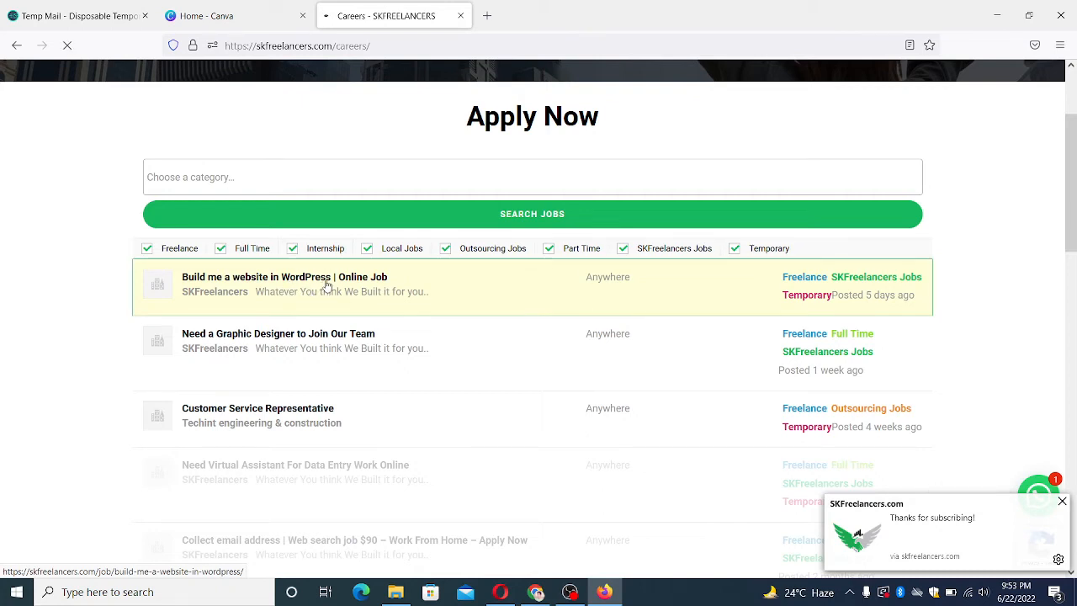
left_click(285, 276)
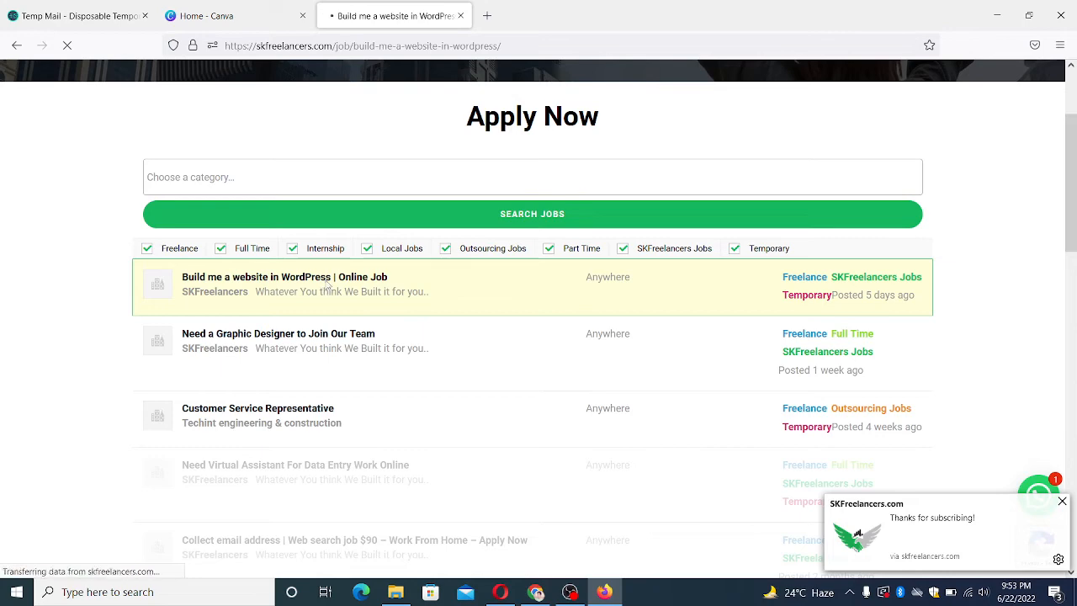
left_click(284, 276)
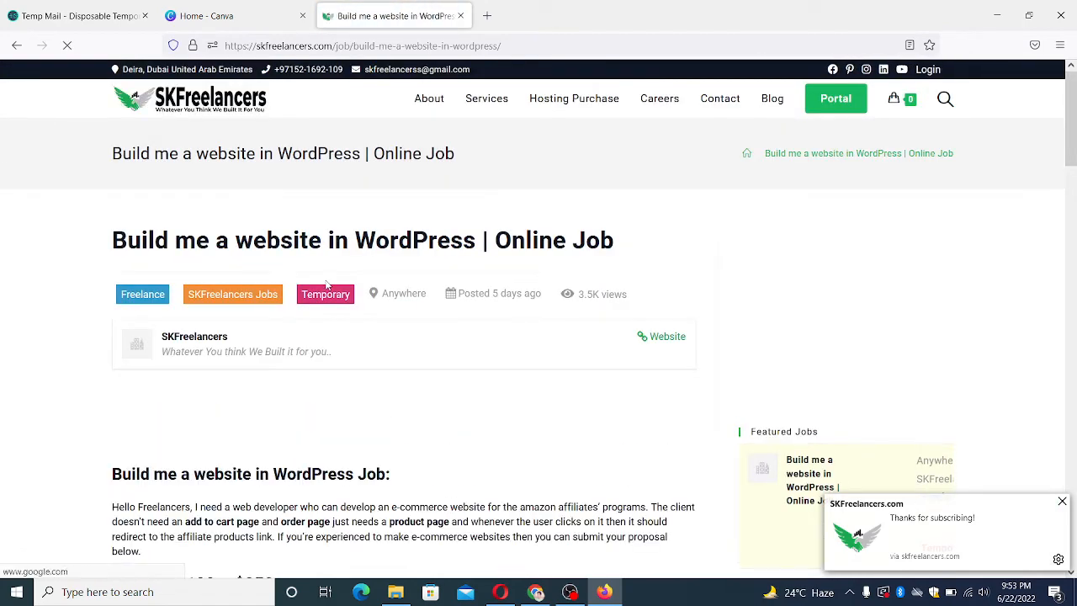
scroll("down", 3)
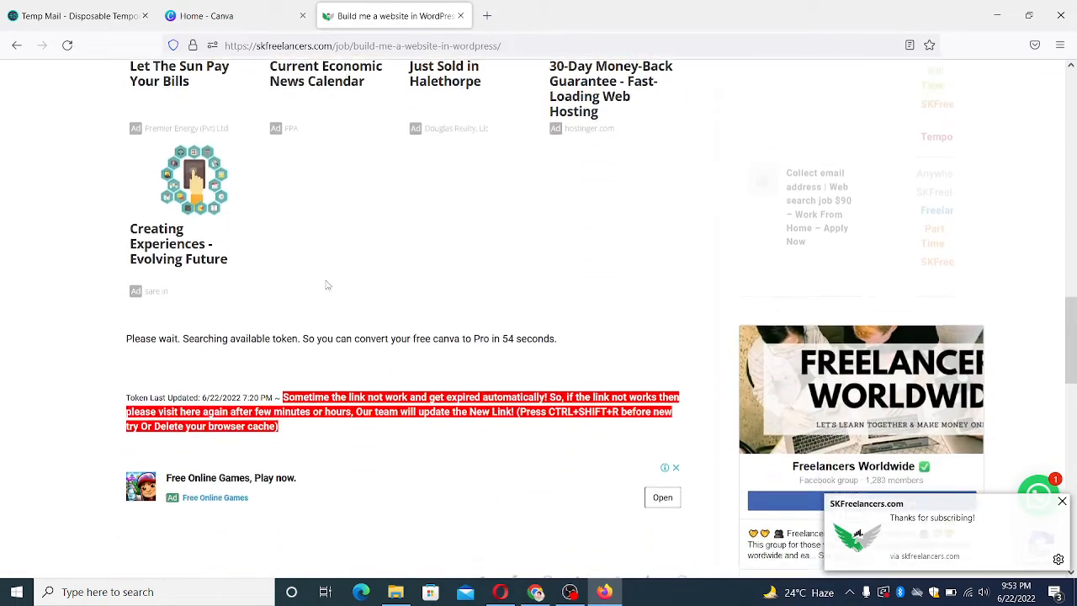
scroll("down", 3)
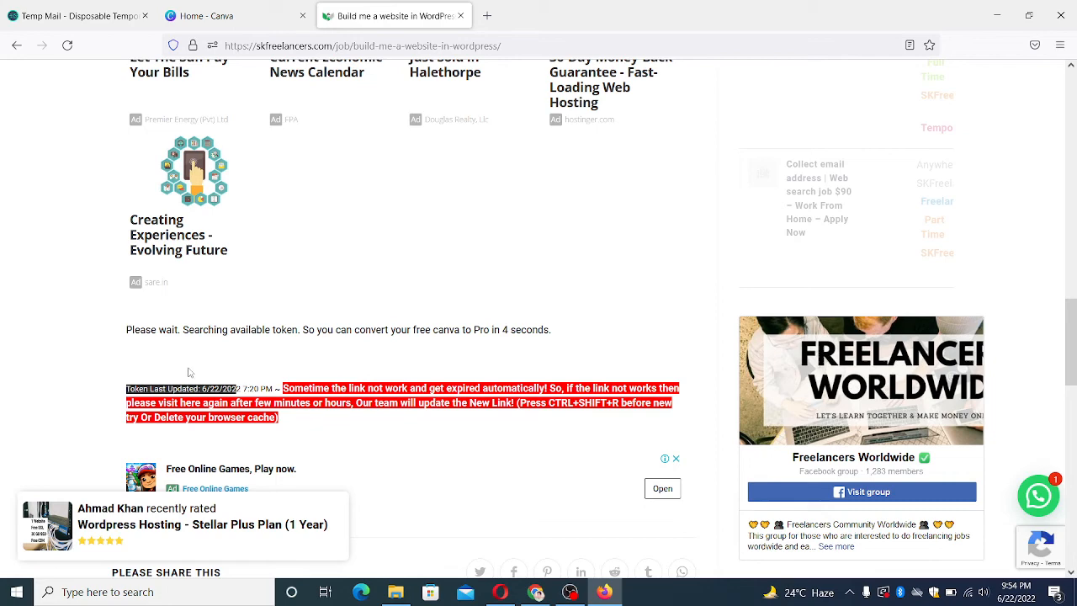
Request the Canva Pro Link with an empty ad URL and dismiss the not-eligible alert
scroll("down", 3)
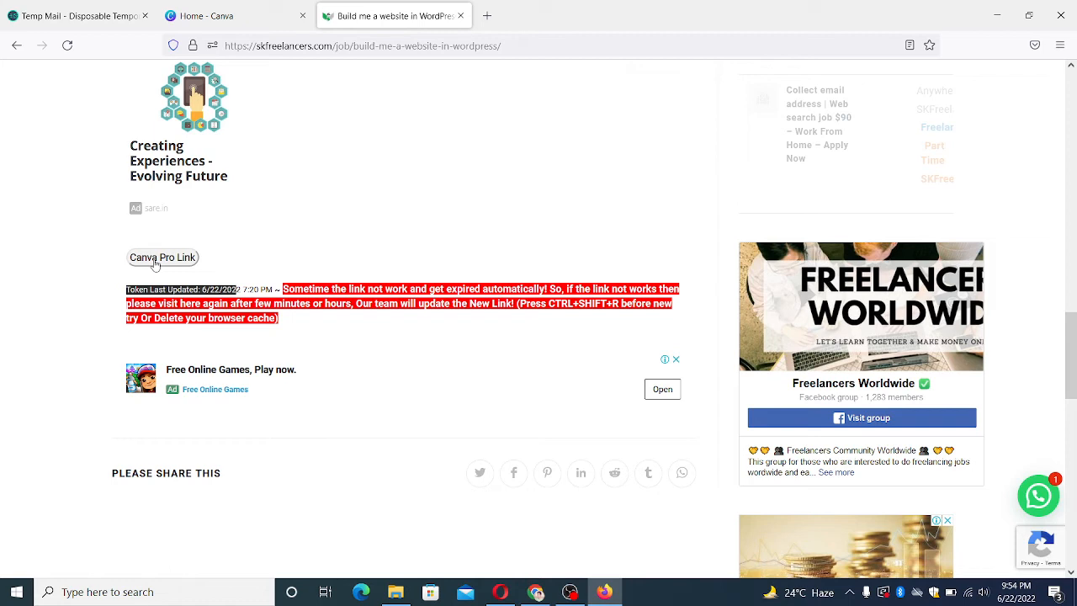
left_click(162, 257)
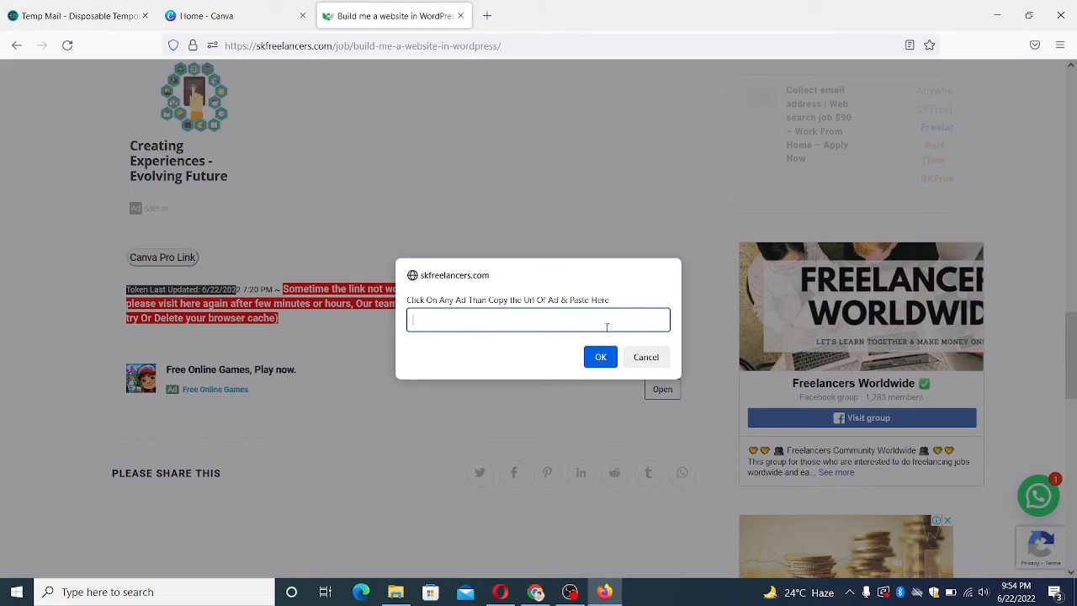
left_click(600, 357)
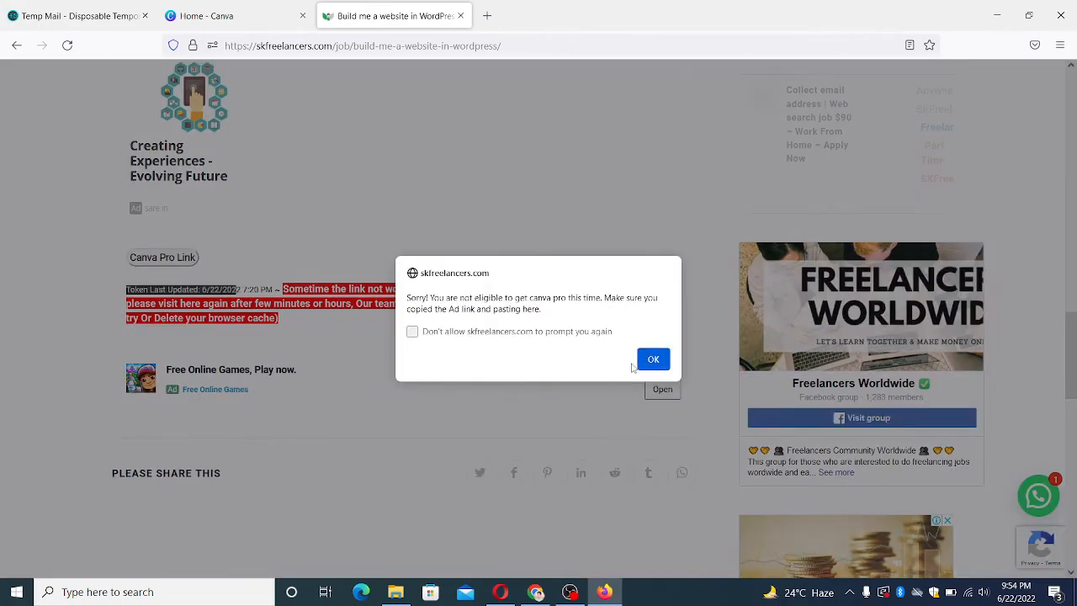
left_click(653, 359)
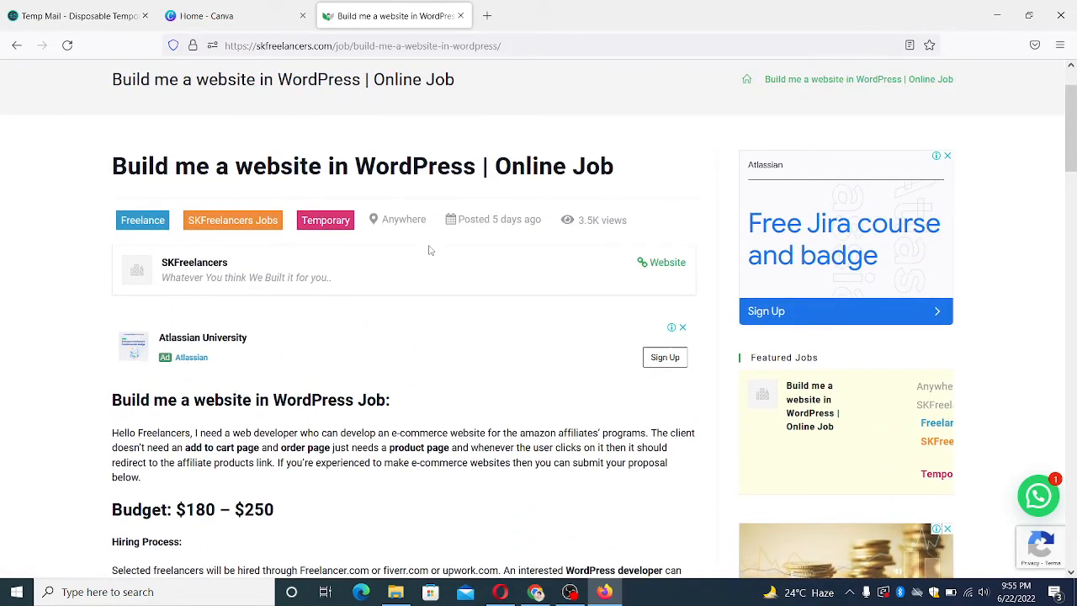
Open the Atlassian ad's Confluence Fundamentals page in a new tab and select its address
scroll("down", 3)
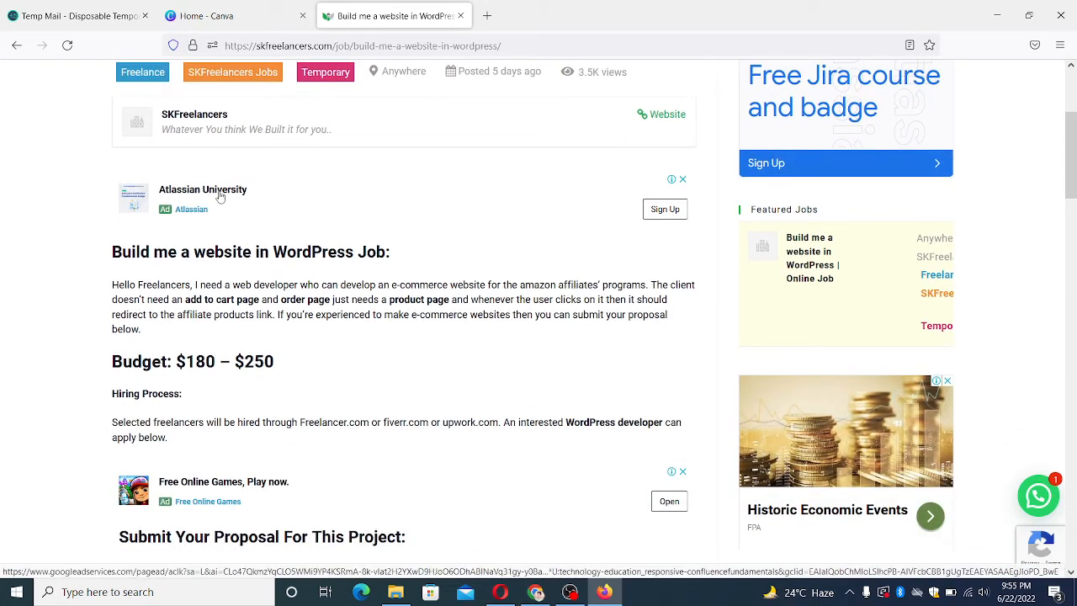
mouse_move(651, 216)
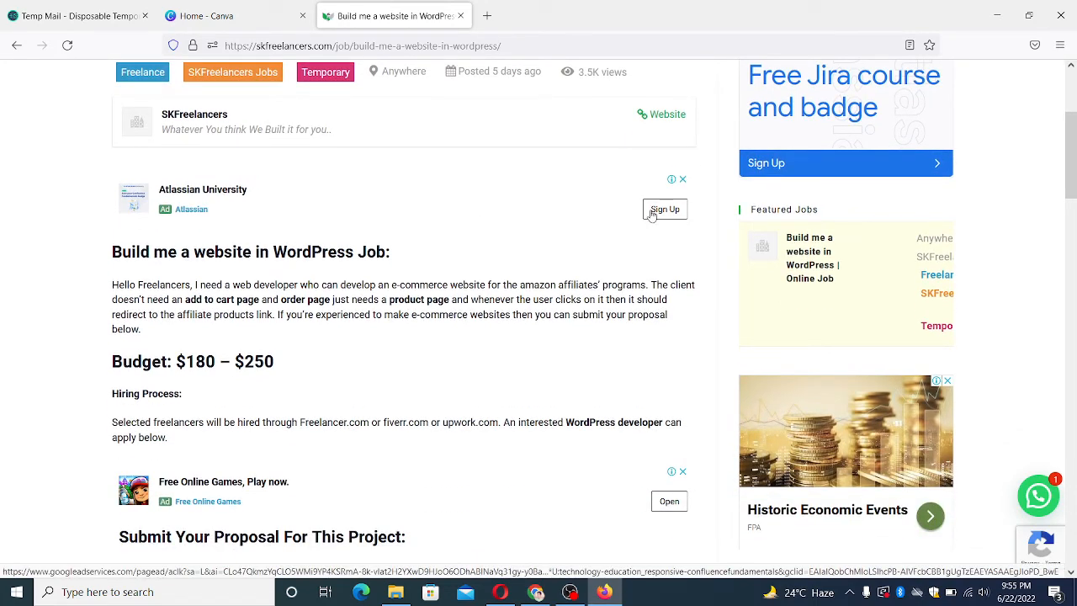
right_click(664, 208)
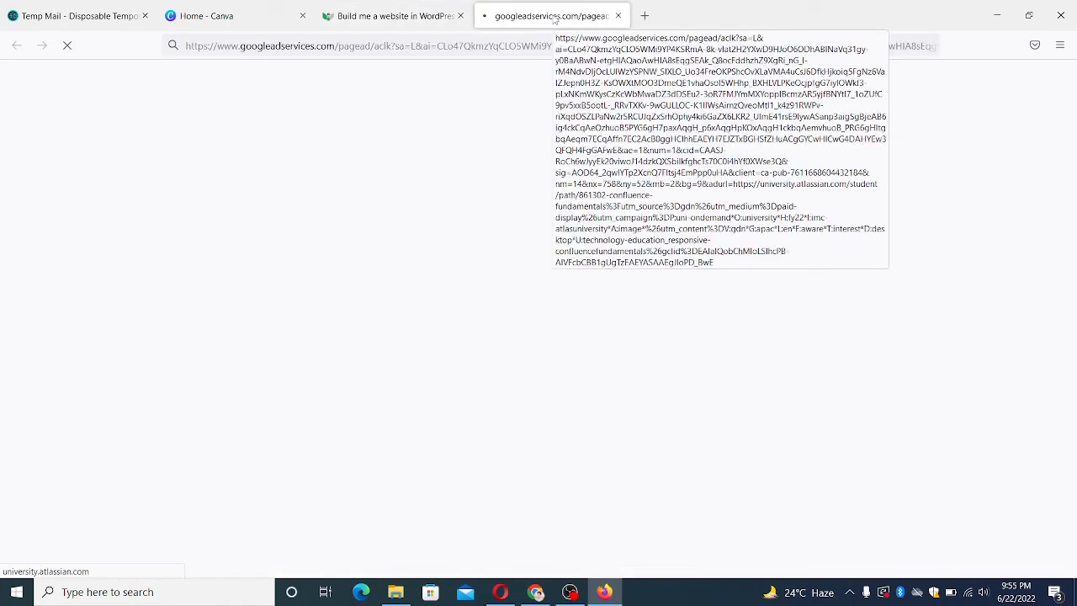
left_click(391, 16)
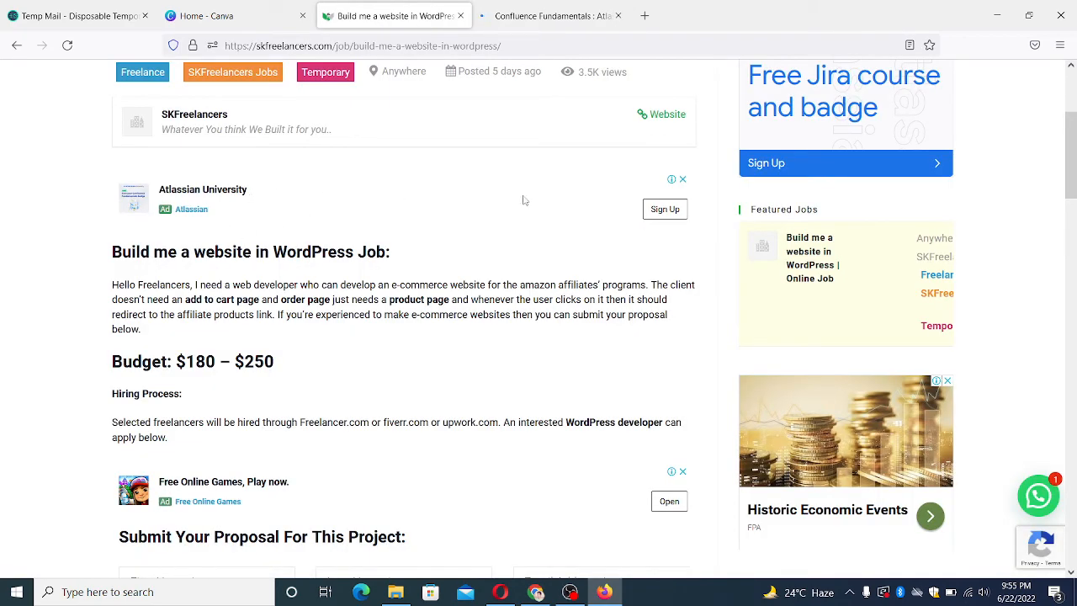
left_click(552, 16)
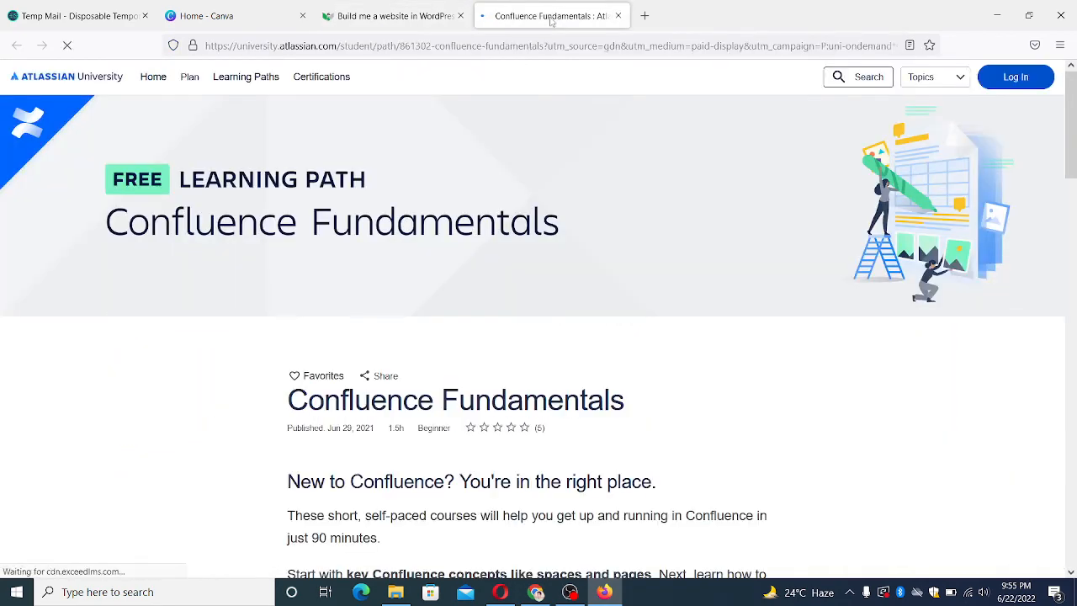
left_click(547, 46)
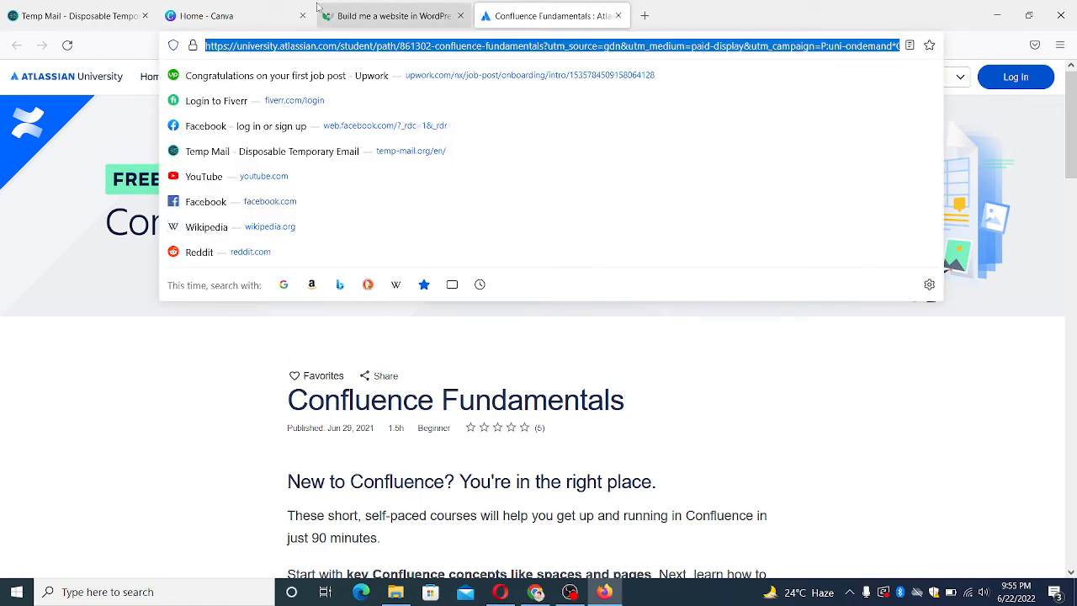
Return to the SKFreelancers job tab showing the Canva Pro Link section
left_click(391, 15)
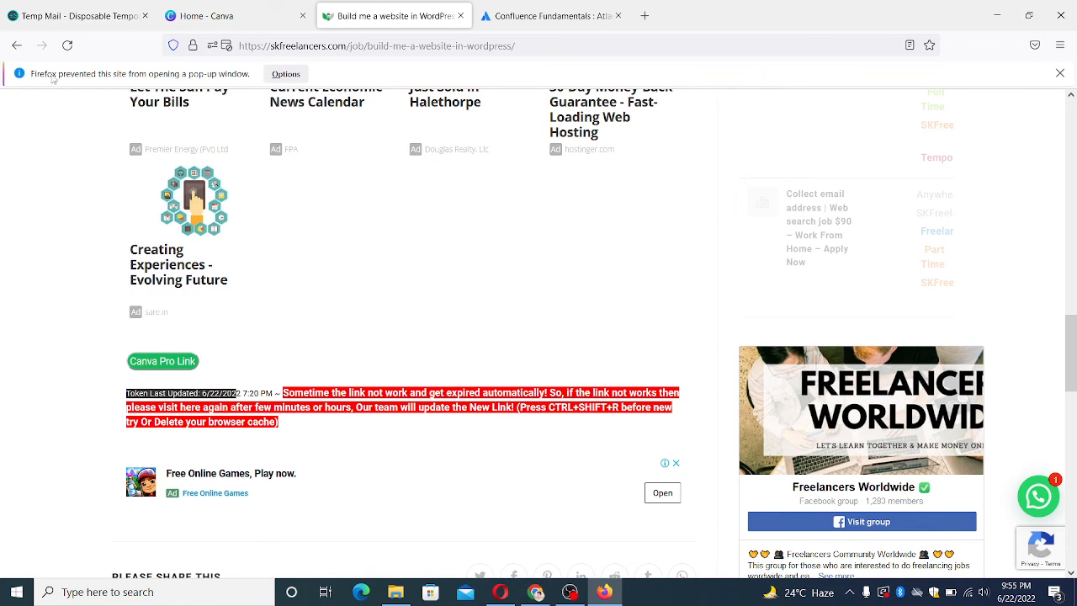
mouse_move(240, 81)
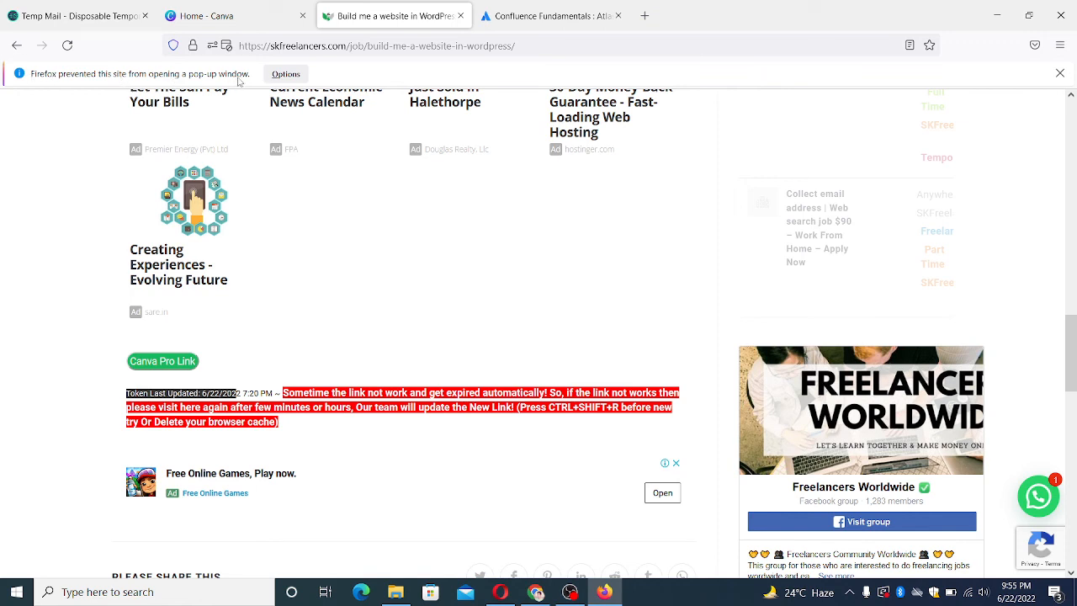